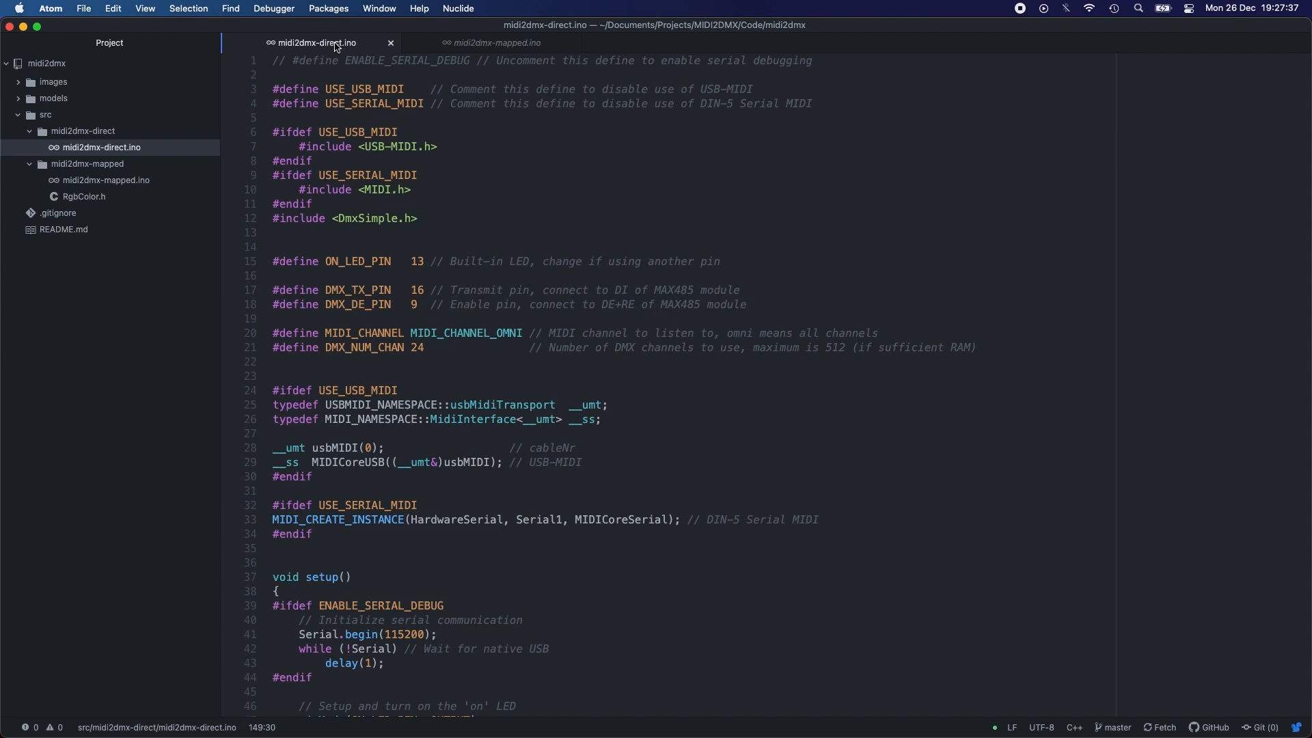
{"action": "mouse_move", "coordinate": [494, 43]}
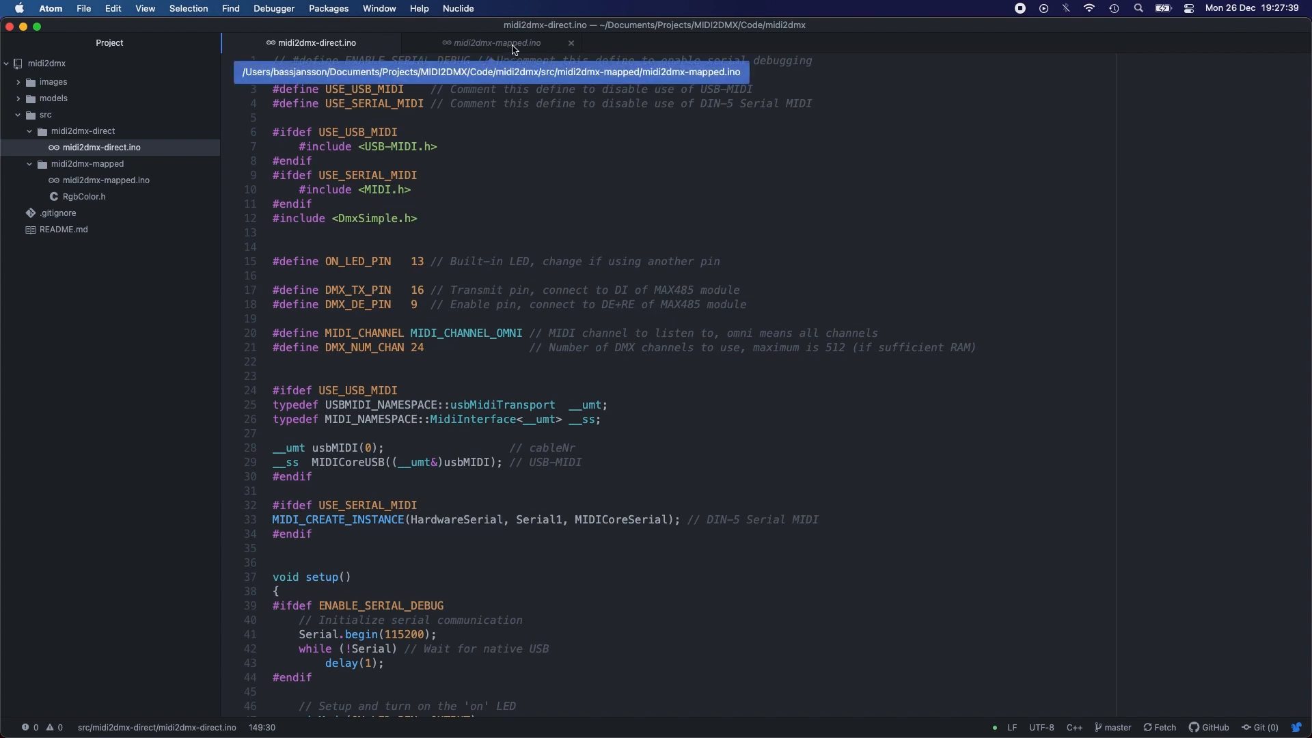
{"action": "mouse_move", "coordinate": [573, 213]}
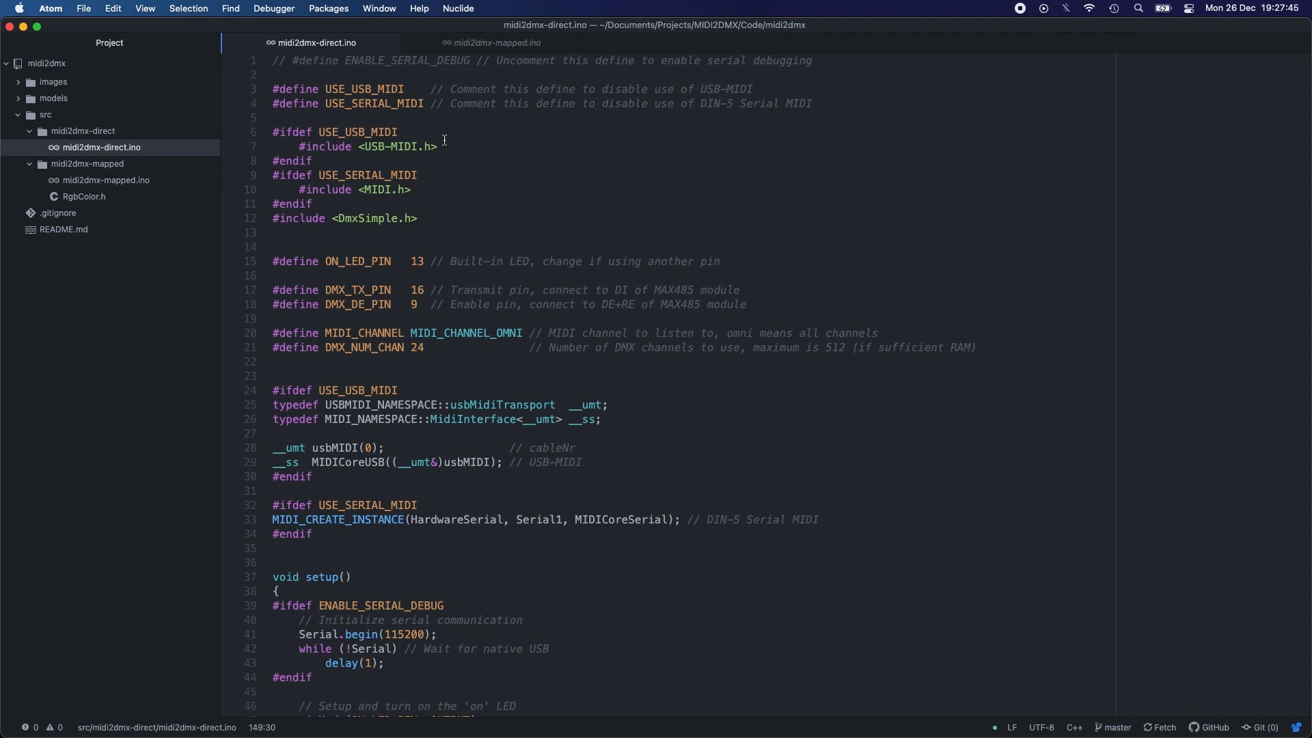
{"action": "mouse_move", "coordinate": [492, 157]}
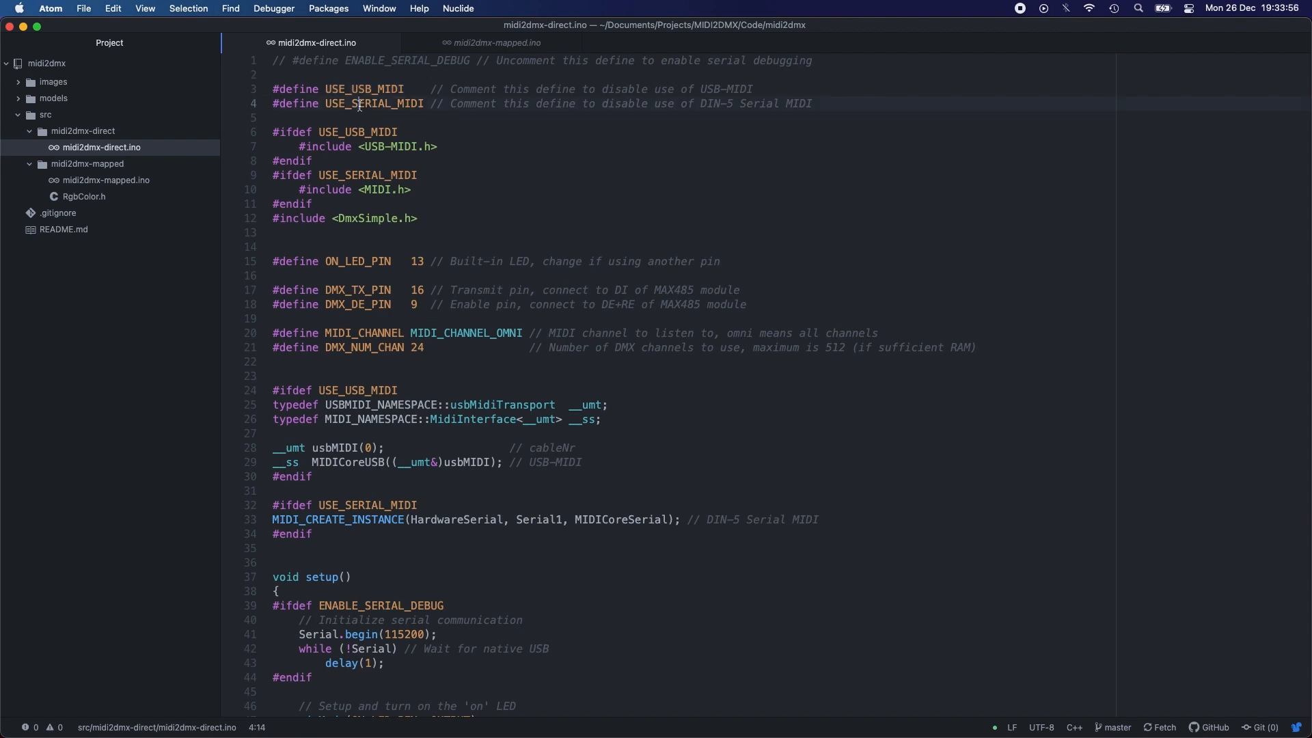
Step: Highlight the USE_SERIAL_MIDI define name briefly, then clear the selection
{"action": "double_click", "coordinate": [346, 103]}
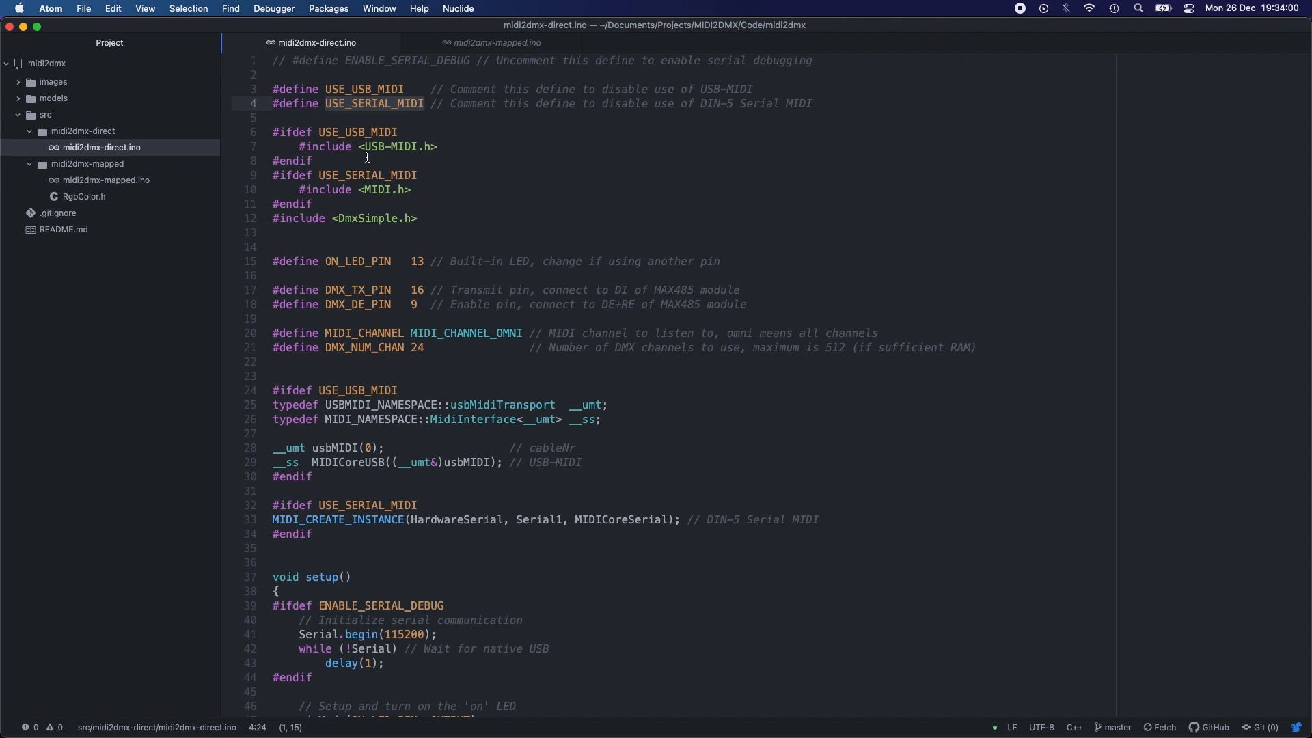
{"action": "left_click", "coordinate": [424, 104]}
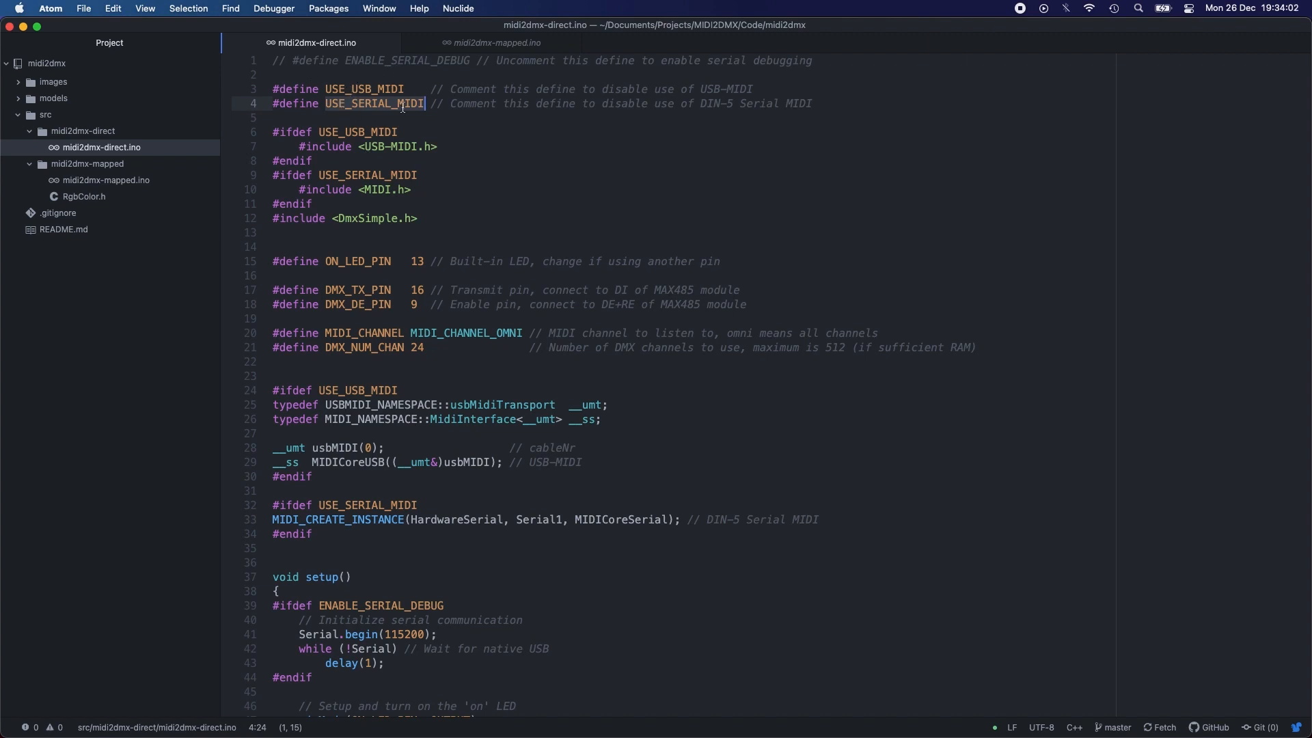
{"action": "left_click", "coordinate": [276, 74]}
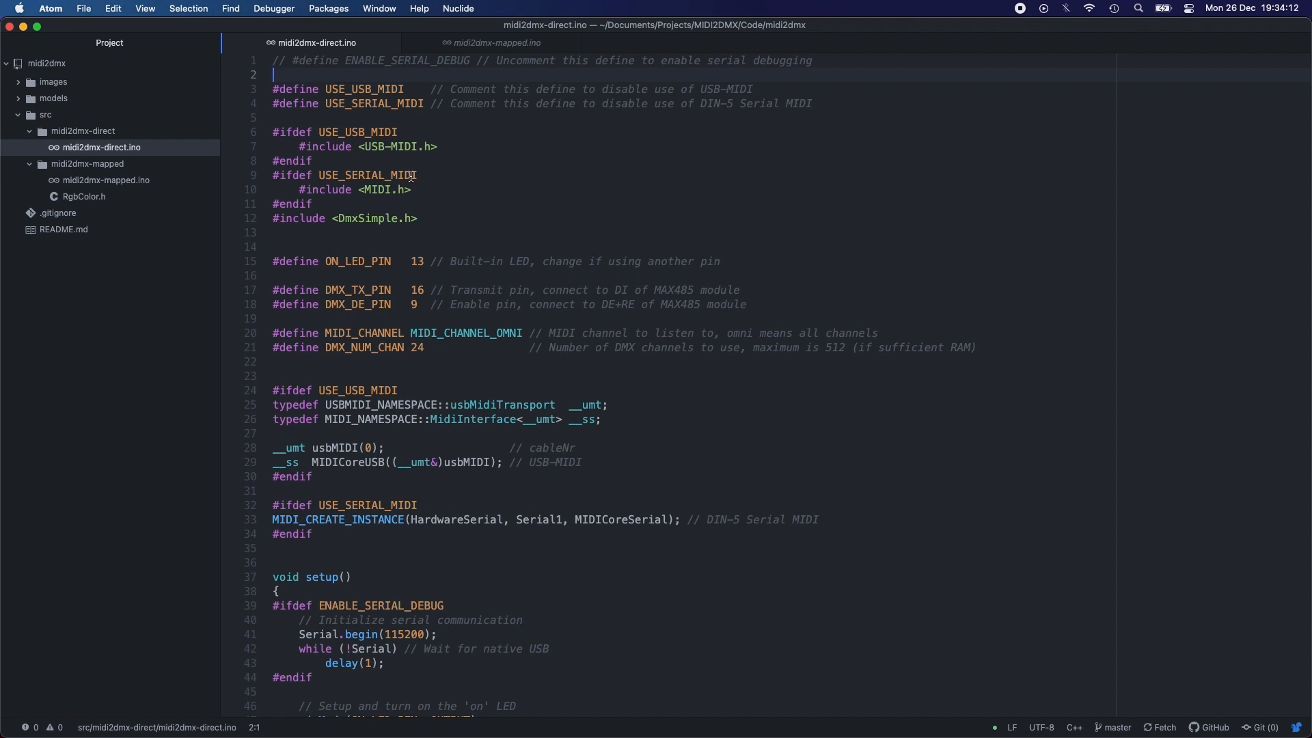
Step: Scroll the direct sketch down to initDmxChannels() and its DMX channel start values
{"action": "scroll", "scroll_direction": "down", "scroll_amount": 3}
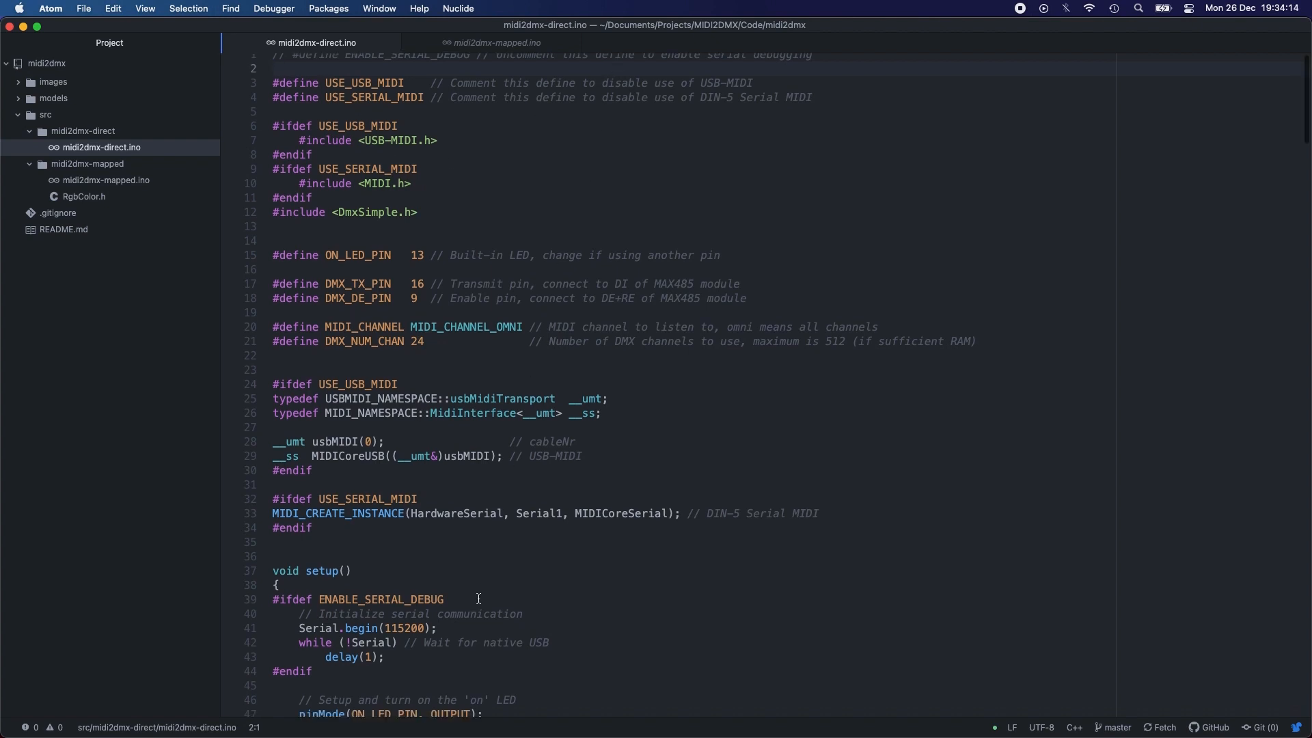
{"action": "scroll", "scroll_direction": "down", "scroll_amount": 3}
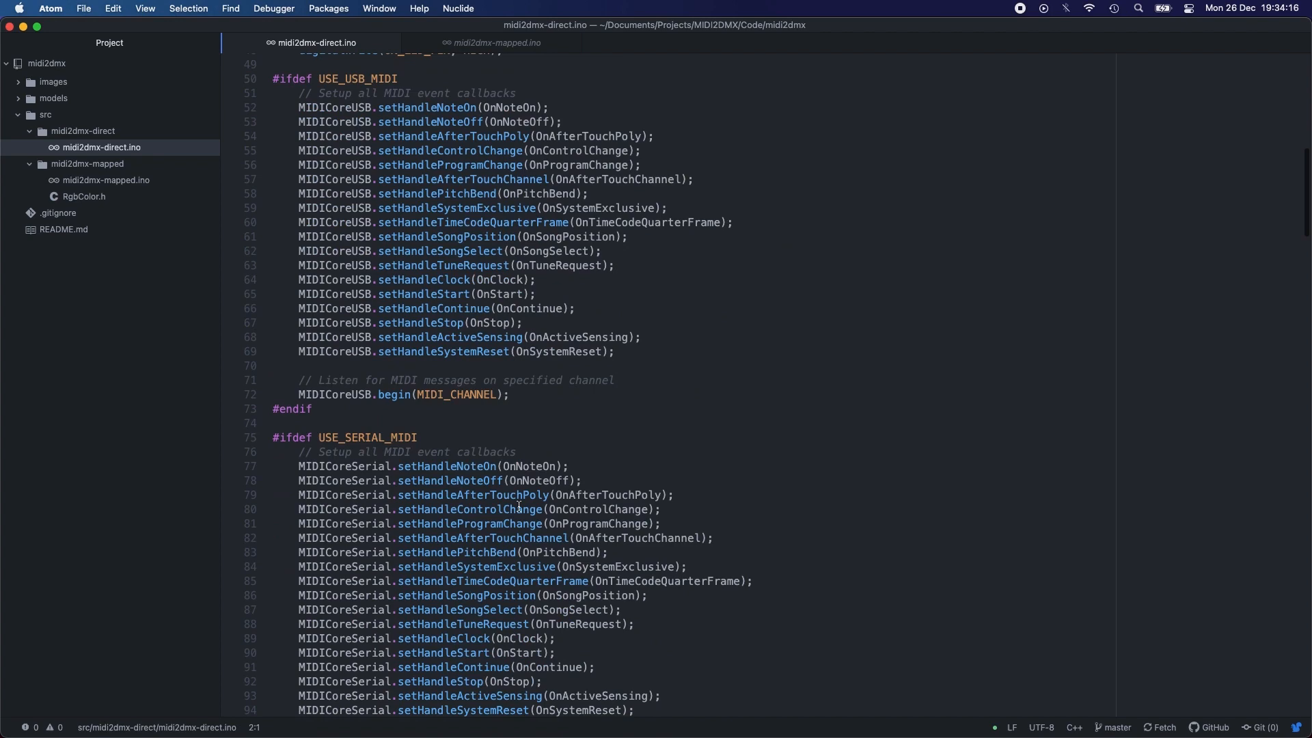
{"action": "scroll", "scroll_direction": "down", "scroll_amount": 3}
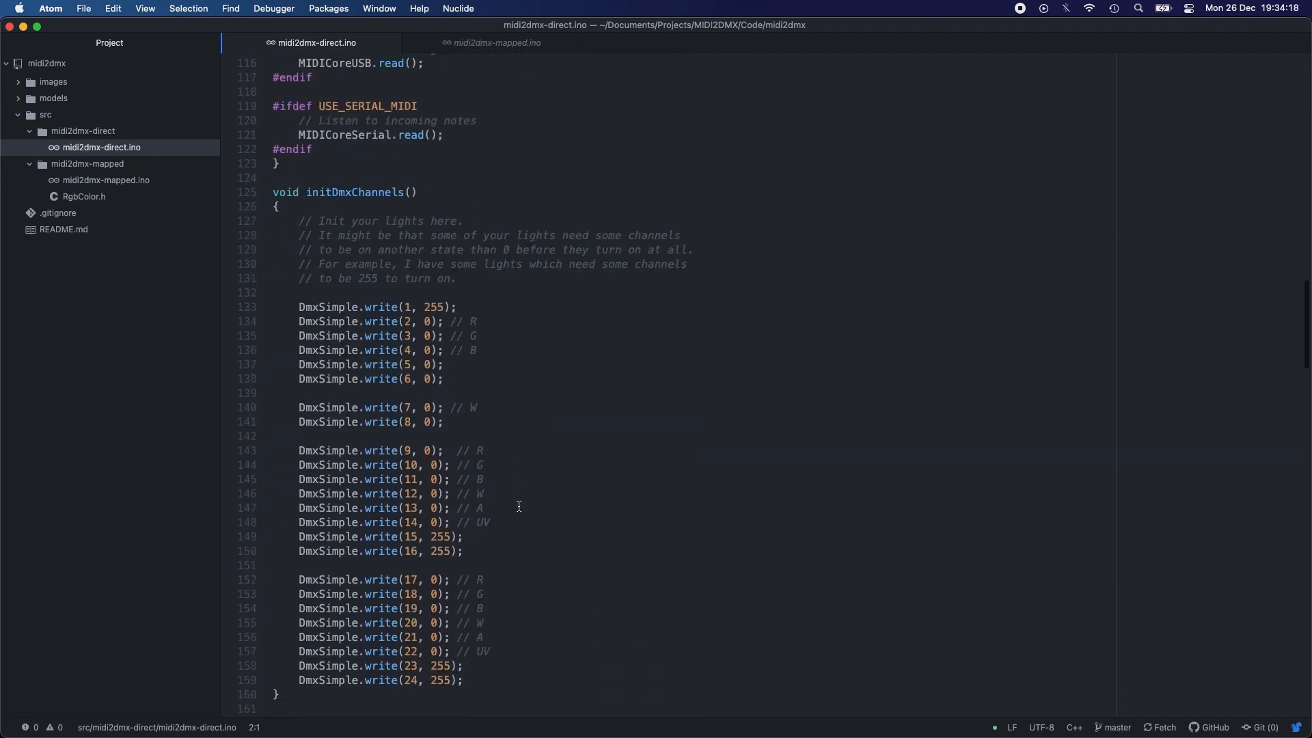
{"action": "scroll", "scroll_direction": "down", "scroll_amount": 3}
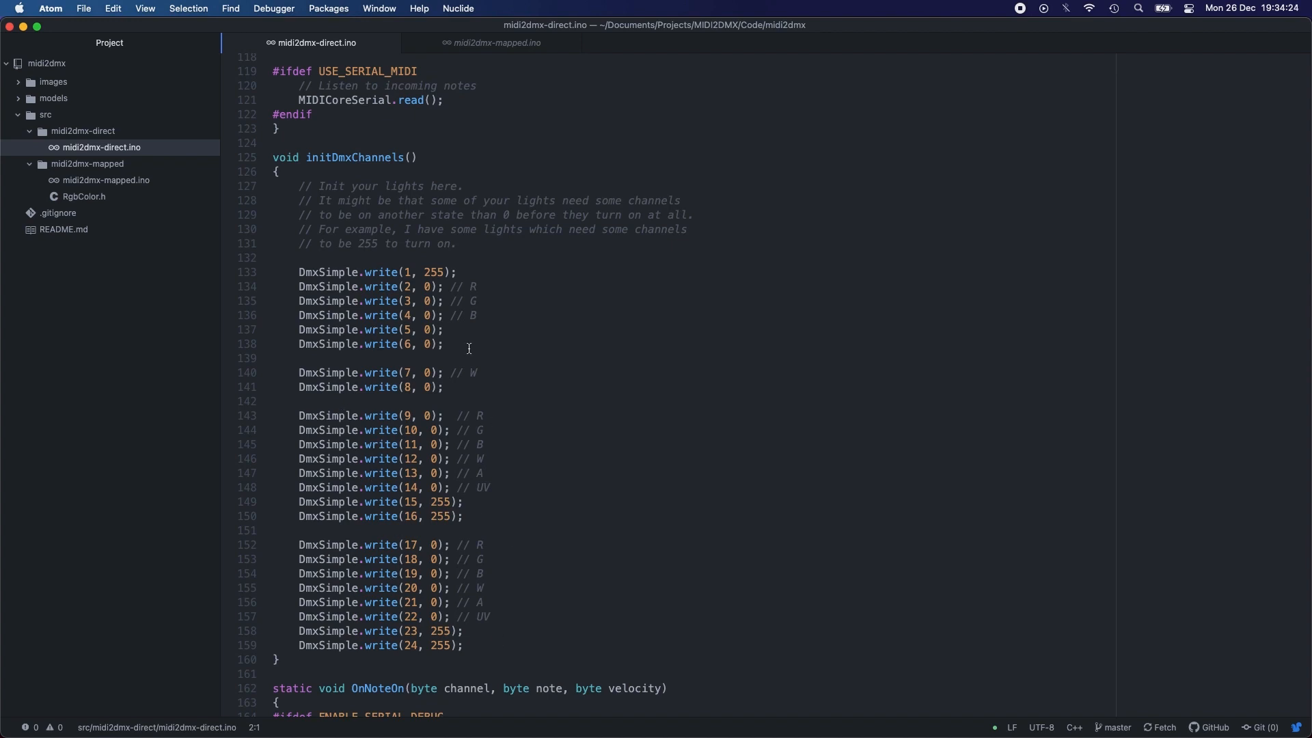
{"action": "mouse_move", "coordinate": [479, 389]}
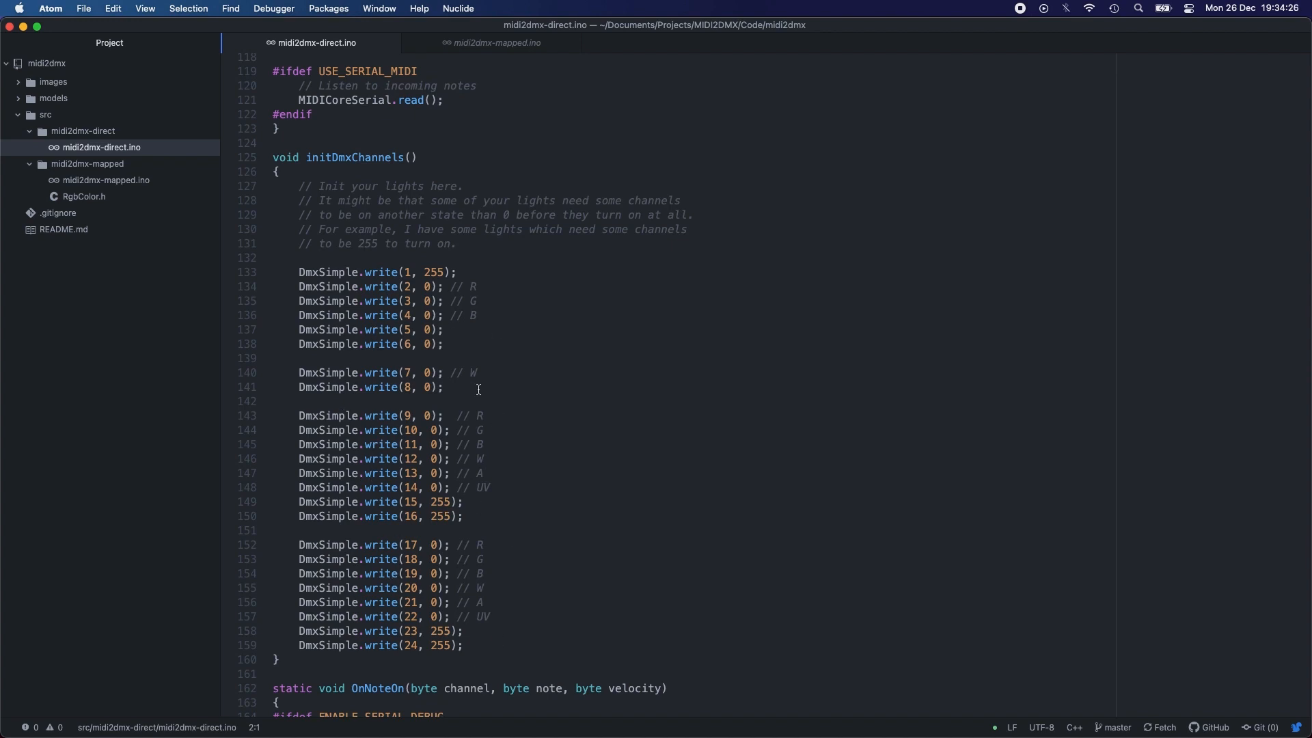
{"action": "mouse_move", "coordinate": [426, 520]}
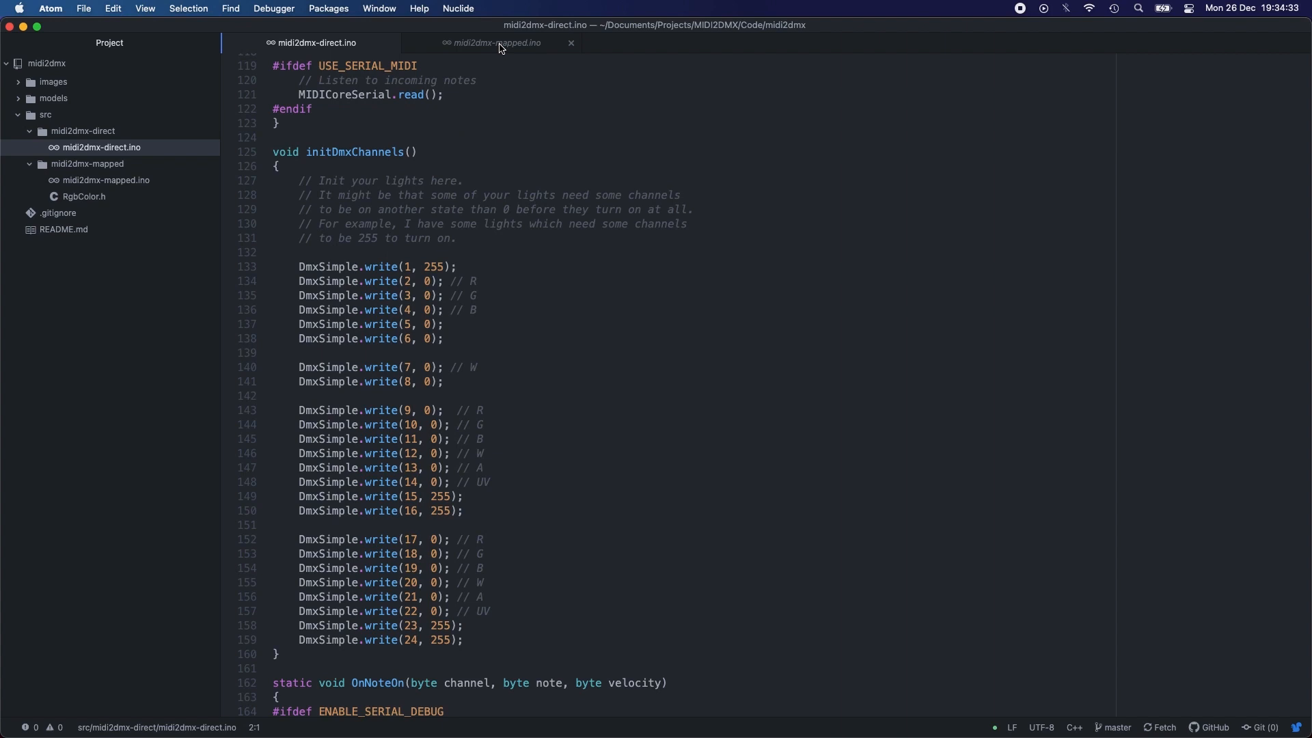
Step: Switch to midi2dmx-mapped.ino and scroll to its MIDICoreSerial callback and DMX pin setup
{"action": "left_click", "coordinate": [494, 42]}
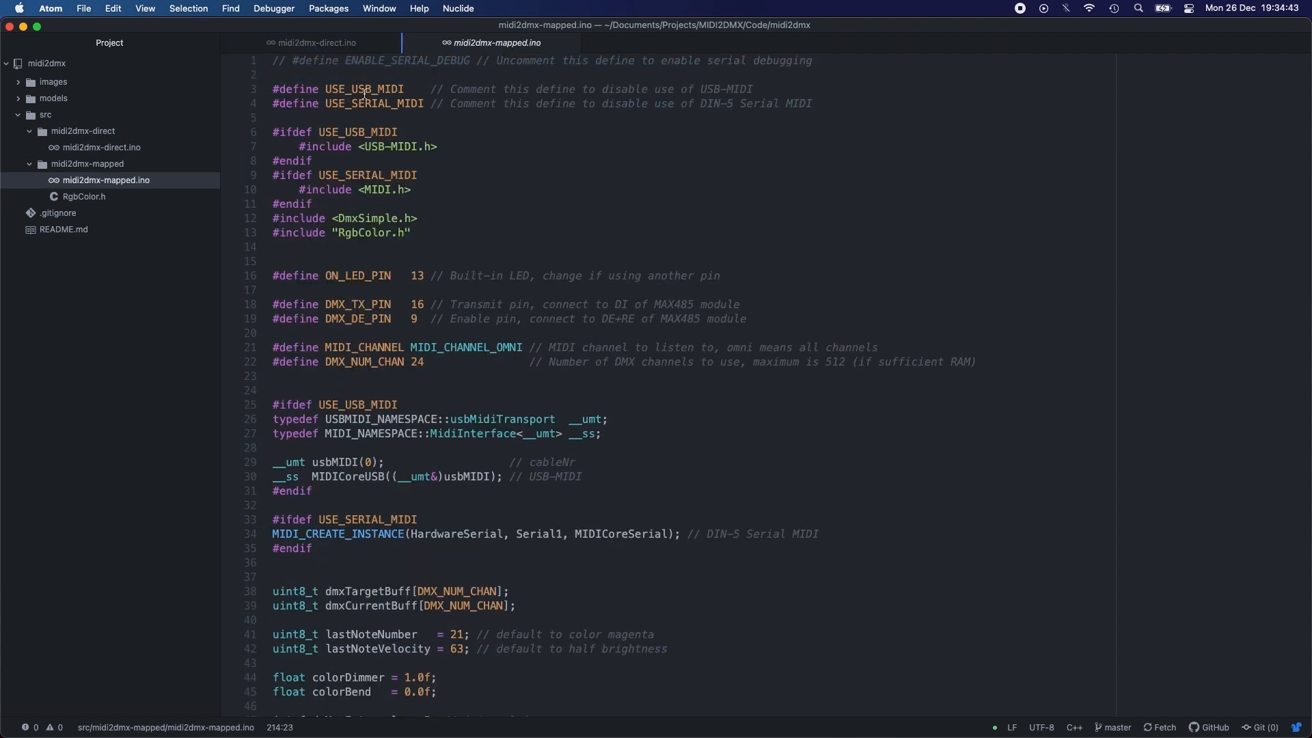
{"action": "scroll", "scroll_direction": "down", "scroll_amount": 3}
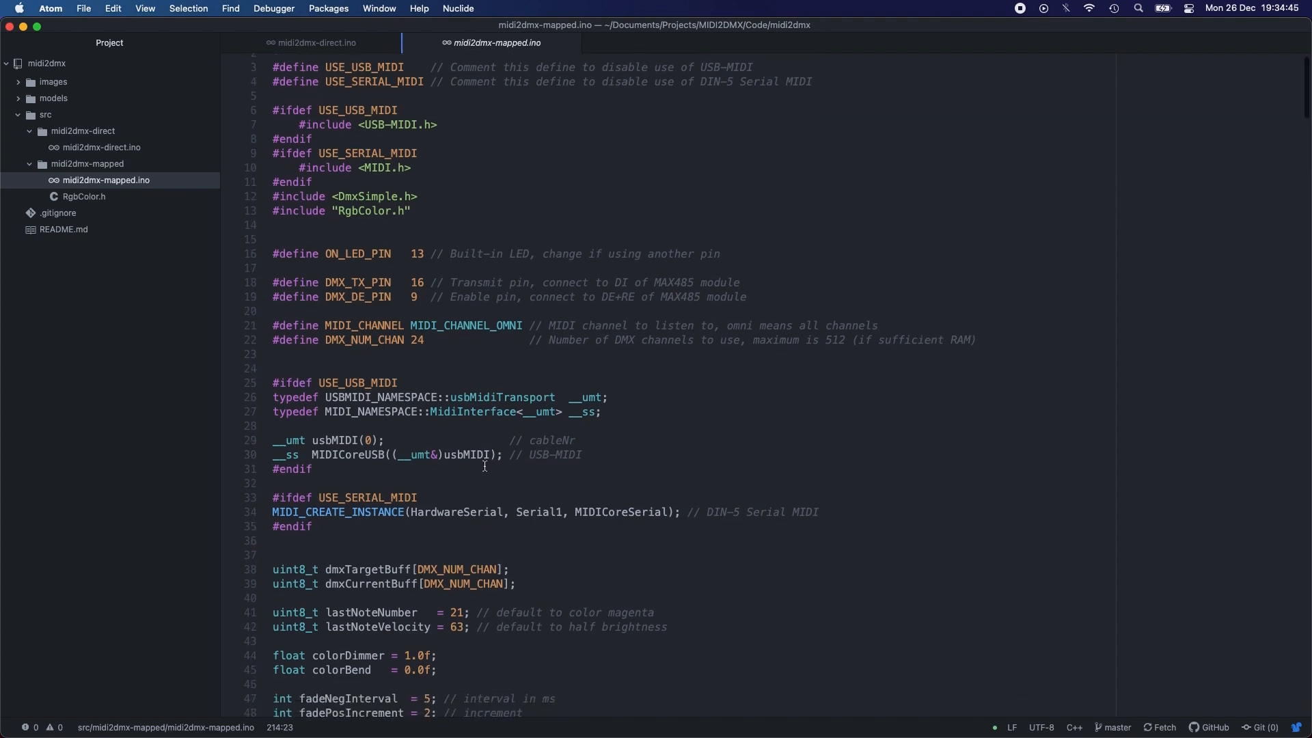
{"action": "scroll", "scroll_direction": "down", "scroll_amount": 3}
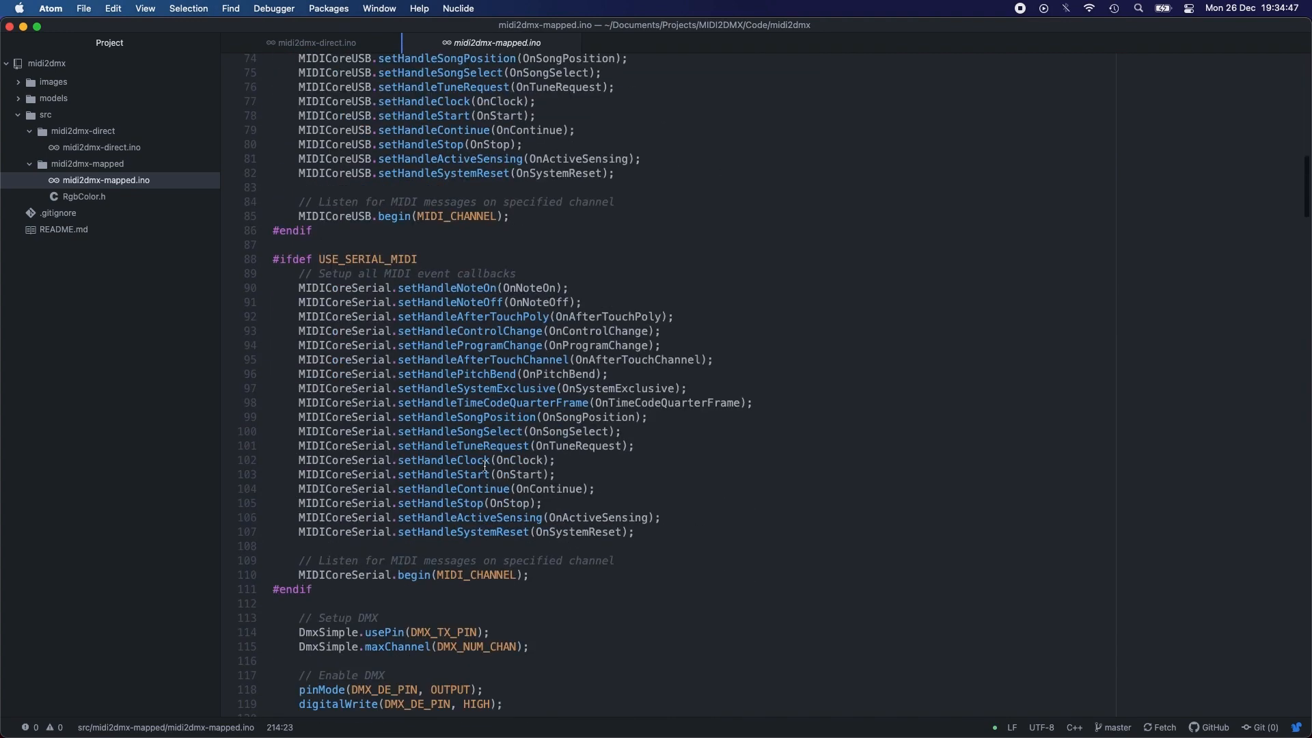